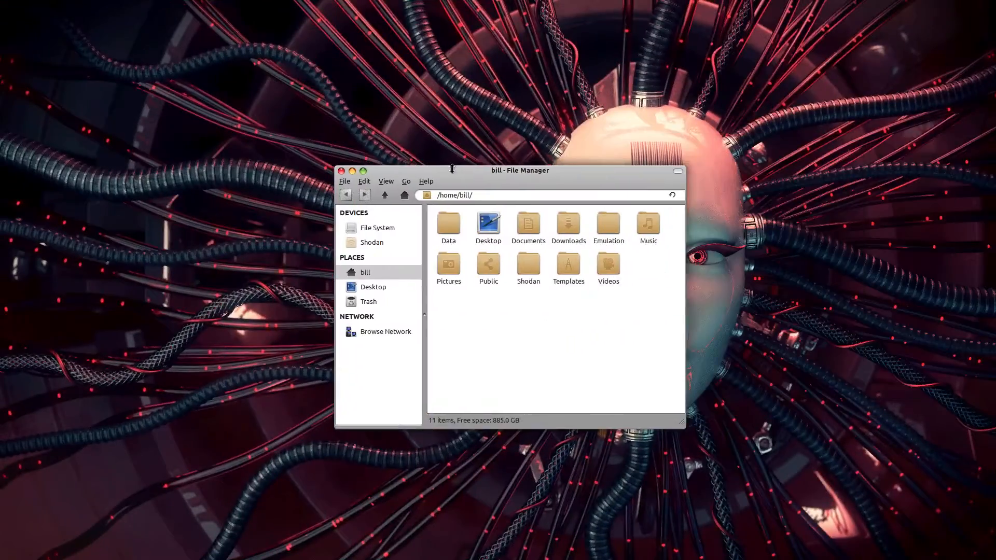
mouse_move(344, 181)
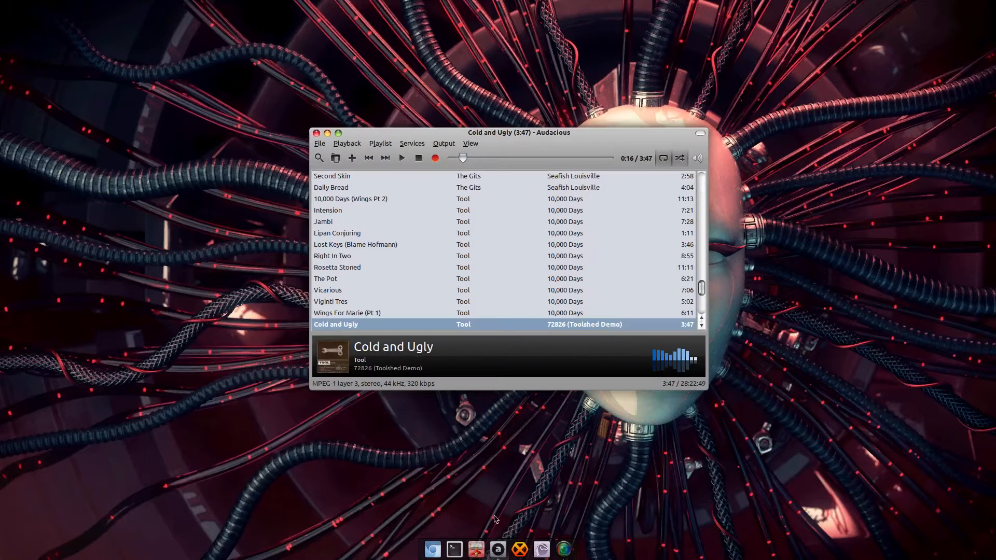
- Resume playback of Cold and Ugly by Tool from the dock preview controls
left_click(401, 158)
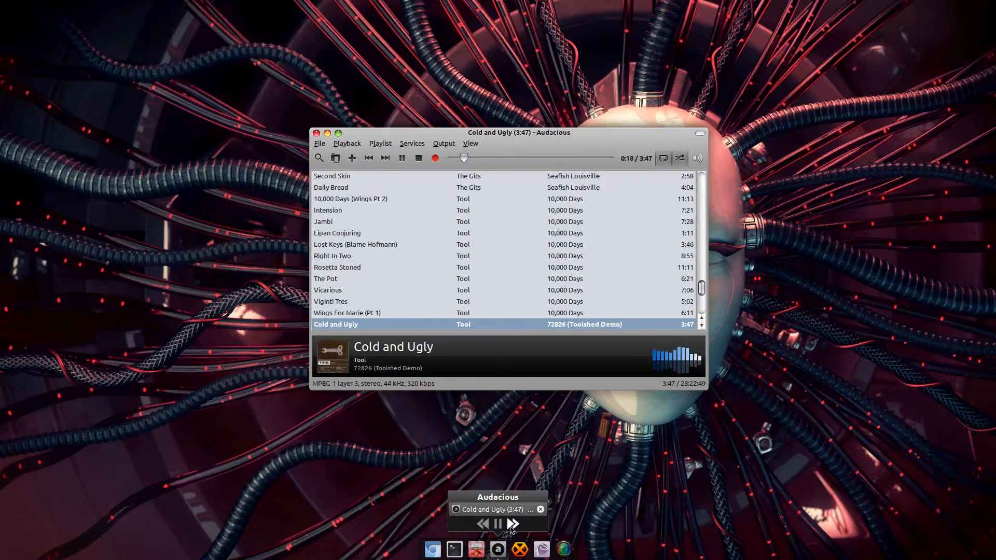
left_click(512, 523)
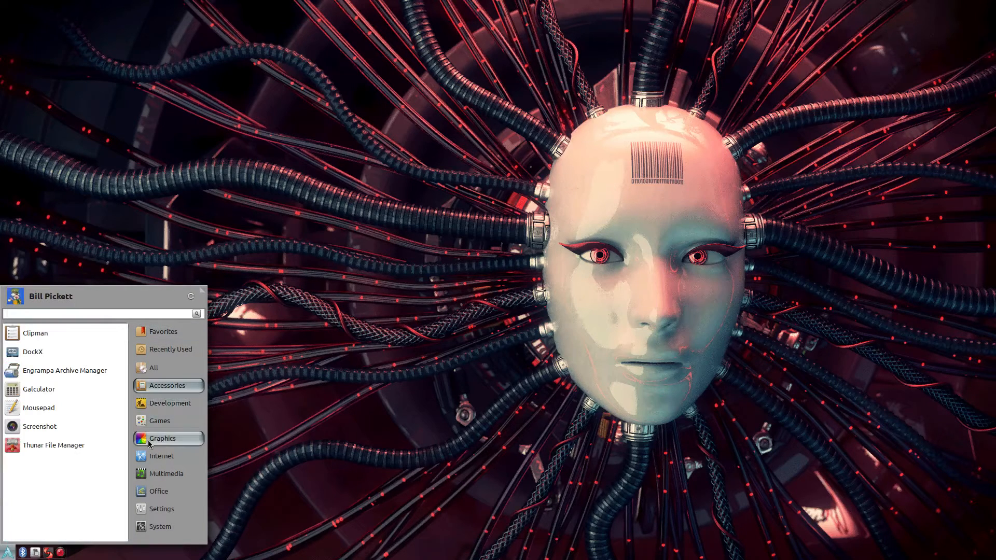
- Browse the application menu from Multimedia to the Settings category
left_click(166, 473)
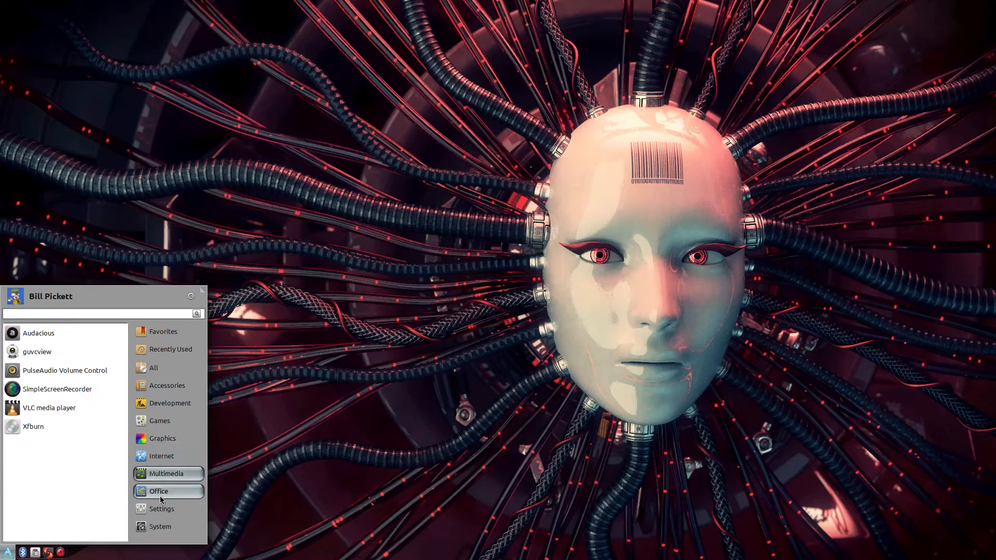
left_click(161, 509)
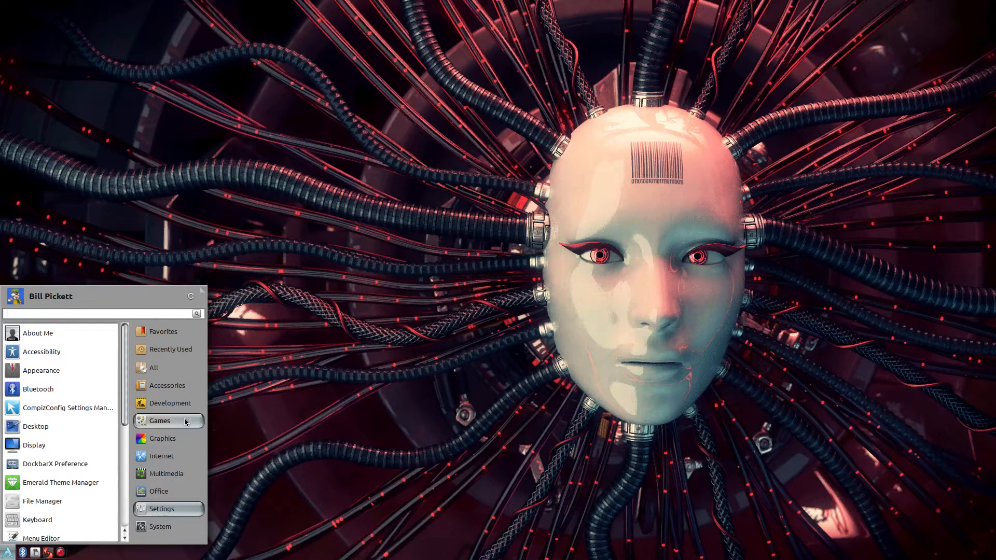